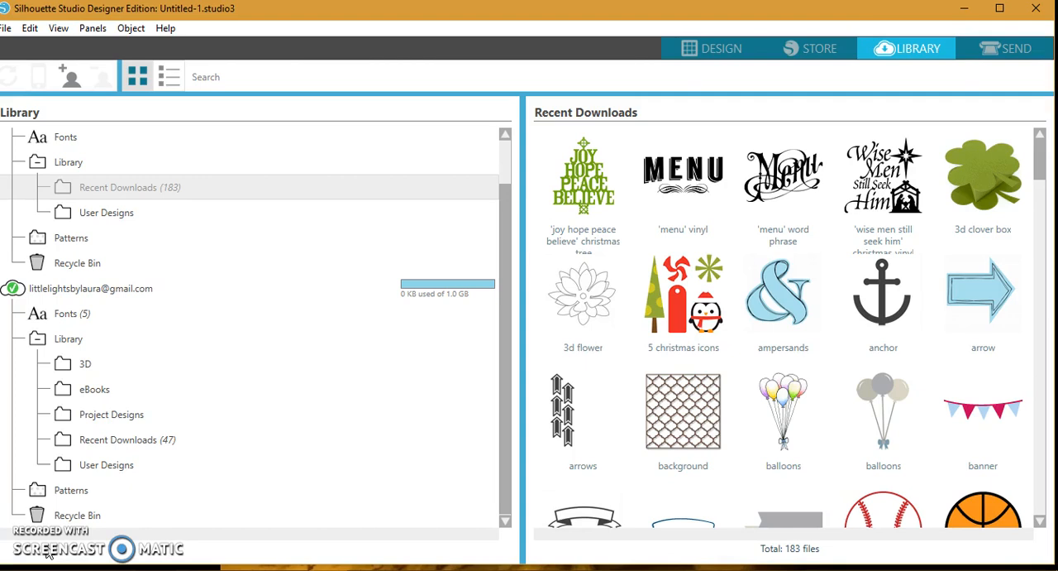
mouse_move(836, 289)
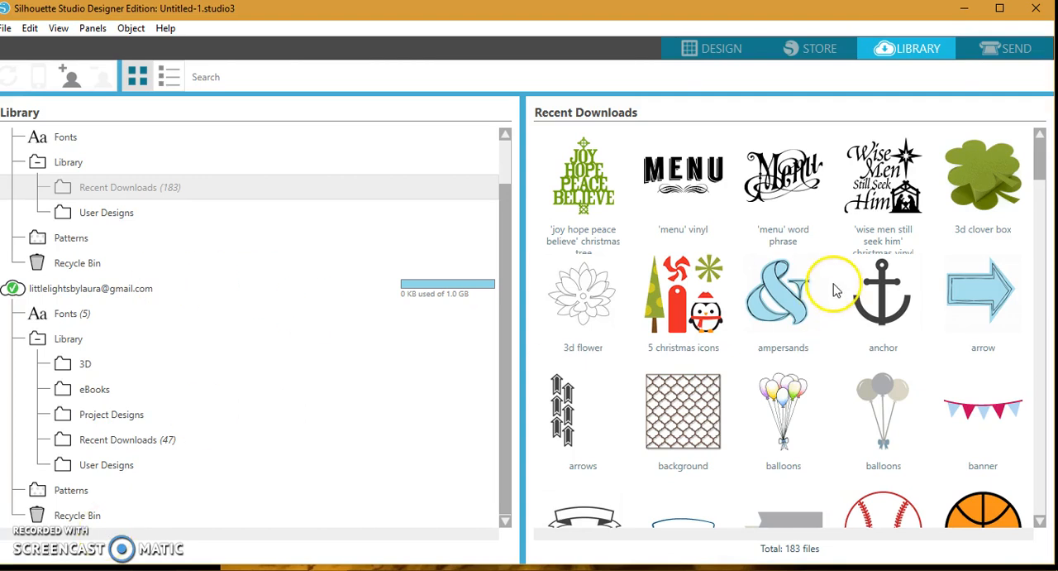
mouse_move(715, 331)
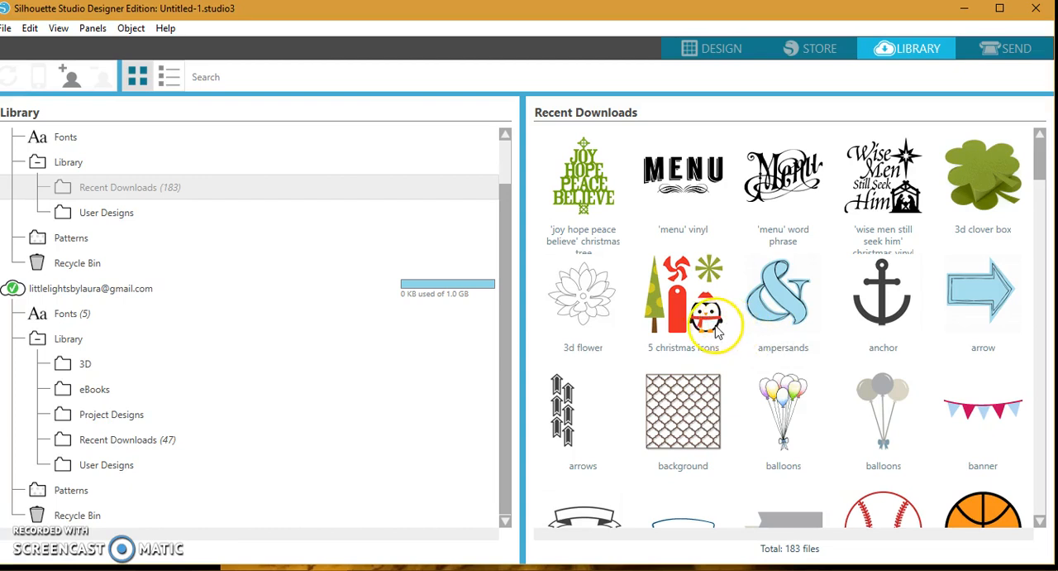
mouse_move(699, 355)
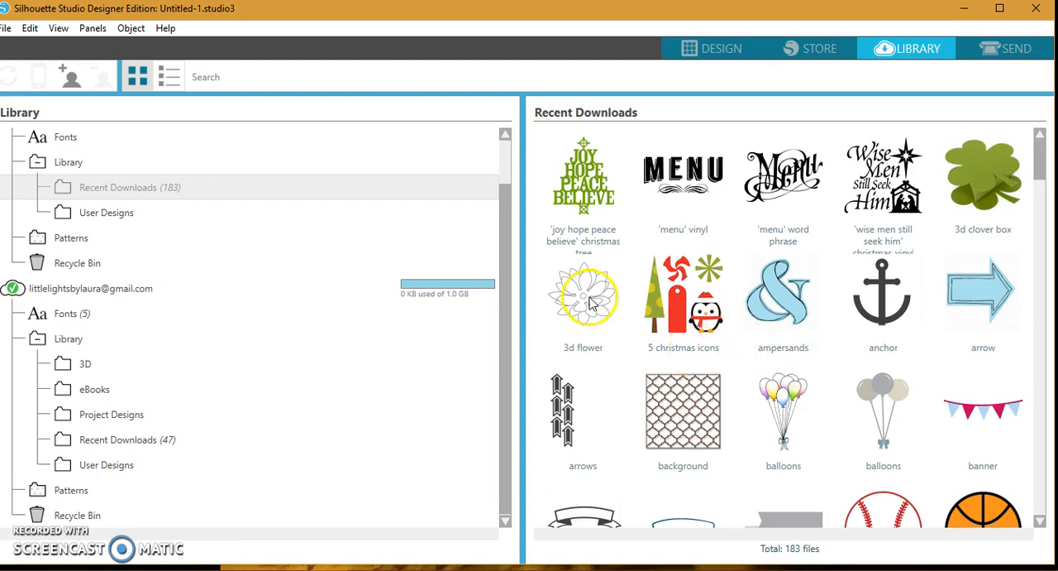
mouse_move(165, 28)
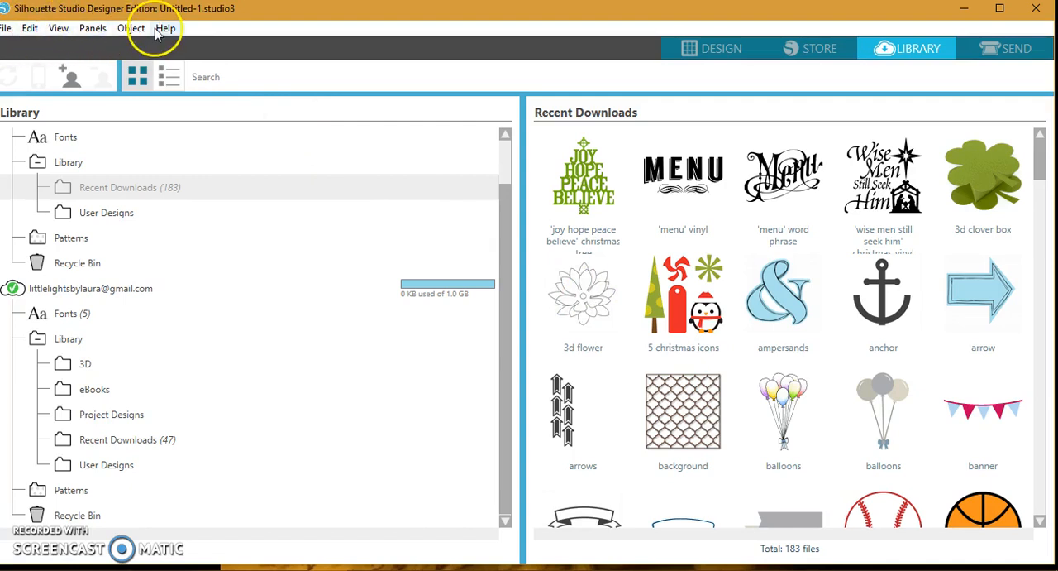
Check the installed version and licence details from the Help menu, then reopen Help
click(164, 28)
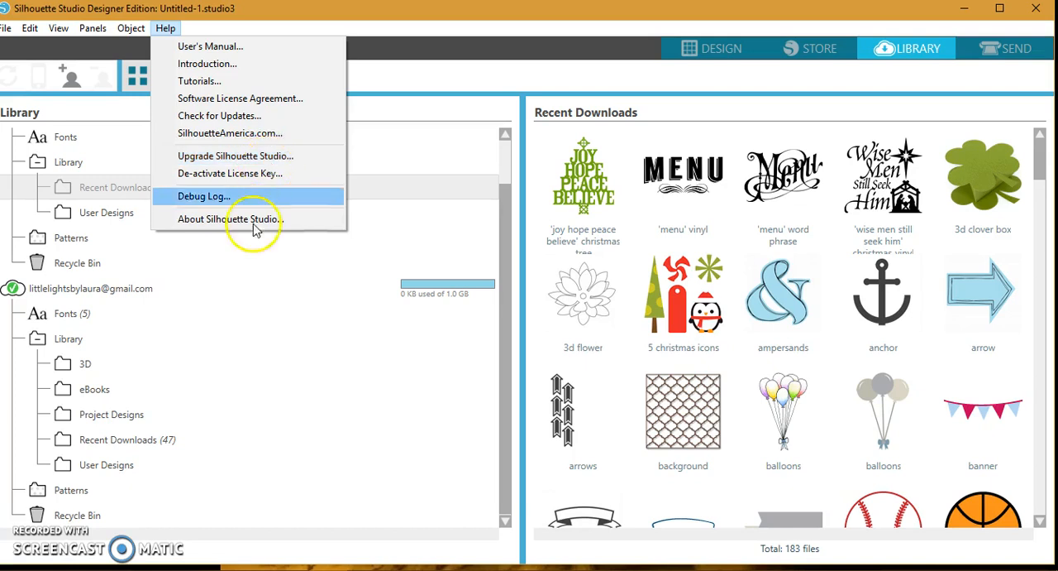
click(228, 218)
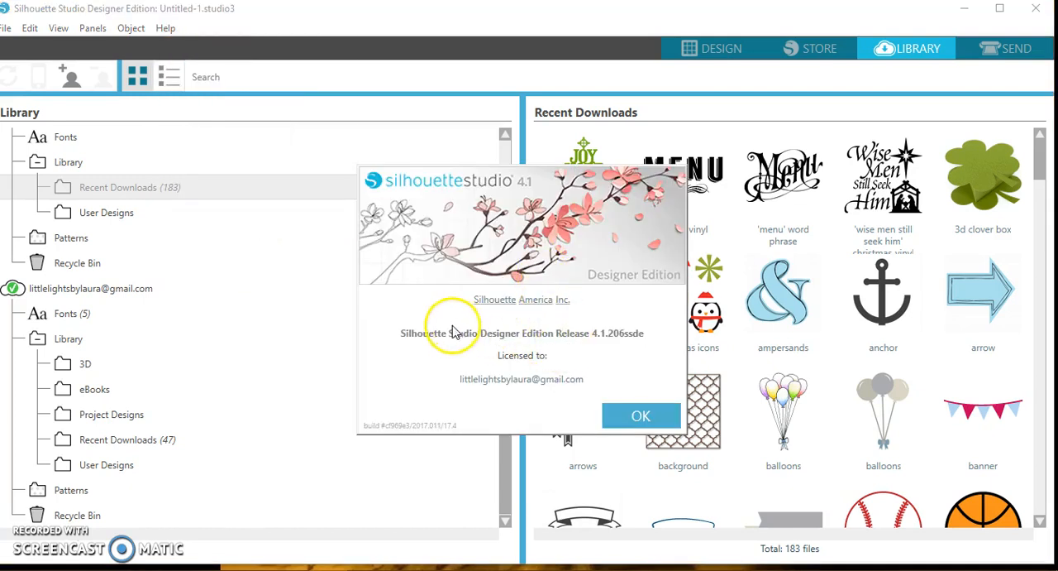
mouse_move(647, 332)
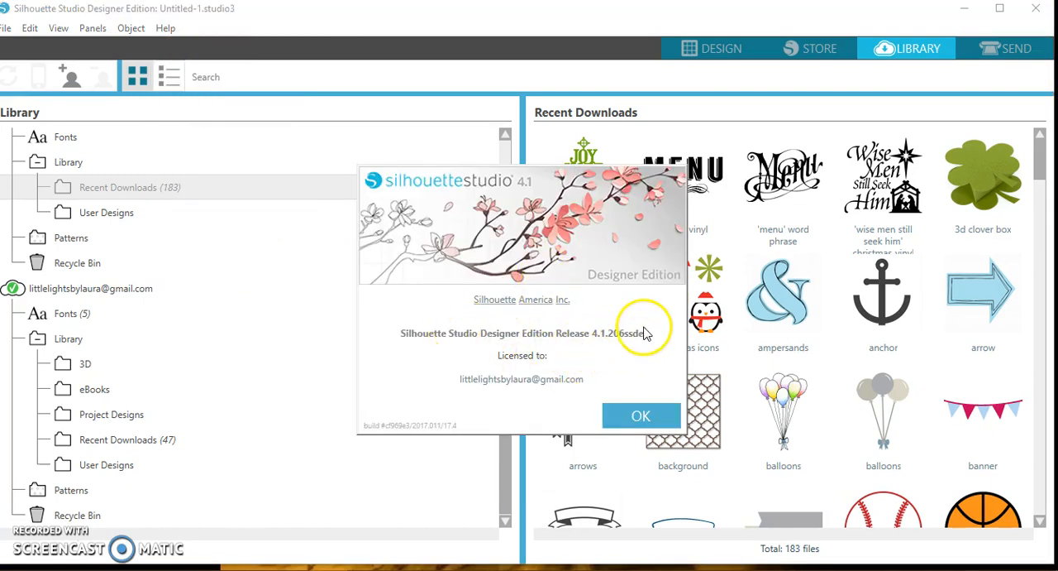
mouse_move(606, 352)
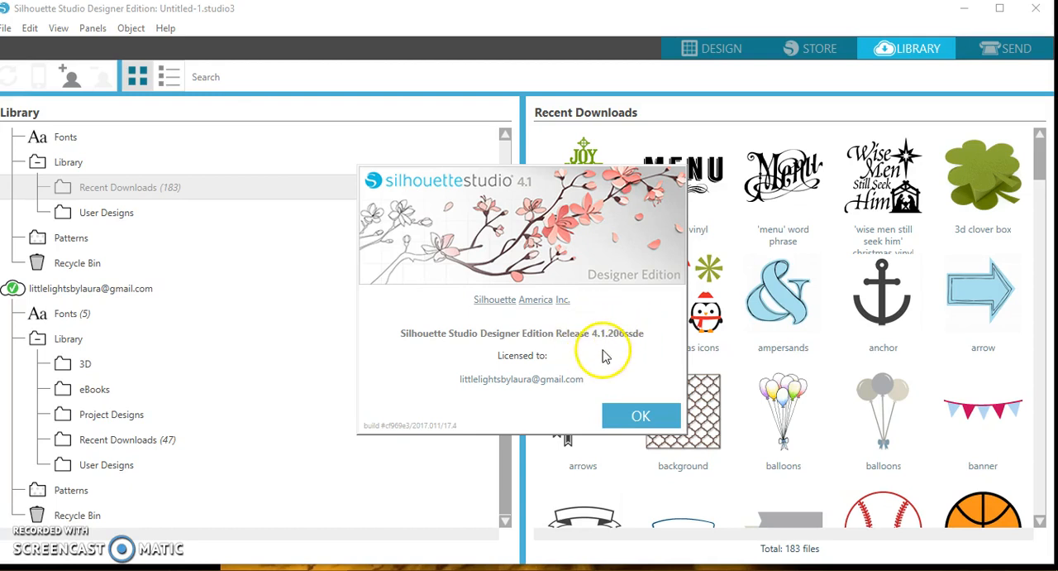
click(641, 415)
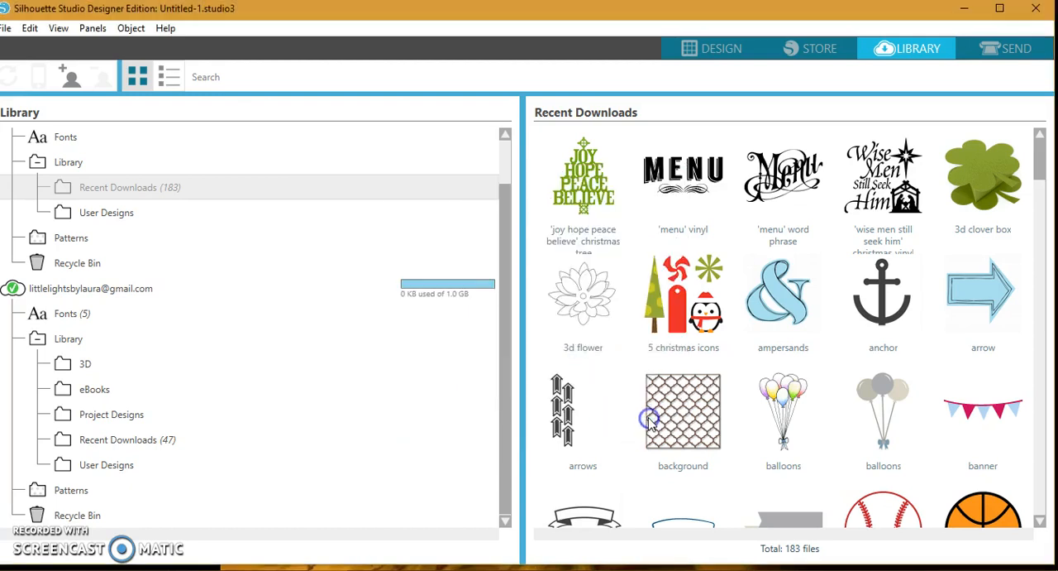
click(165, 28)
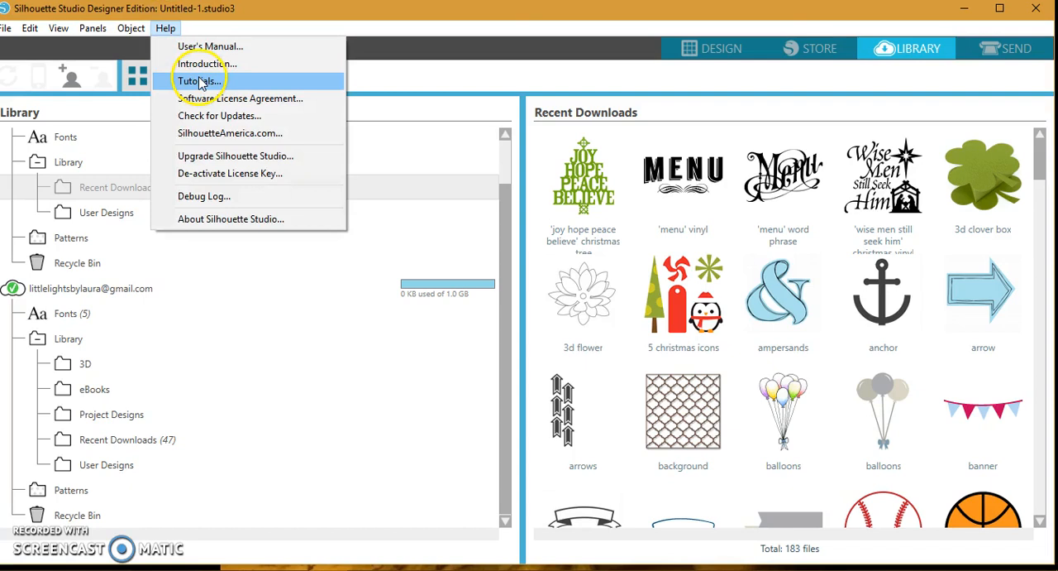
mouse_move(243, 122)
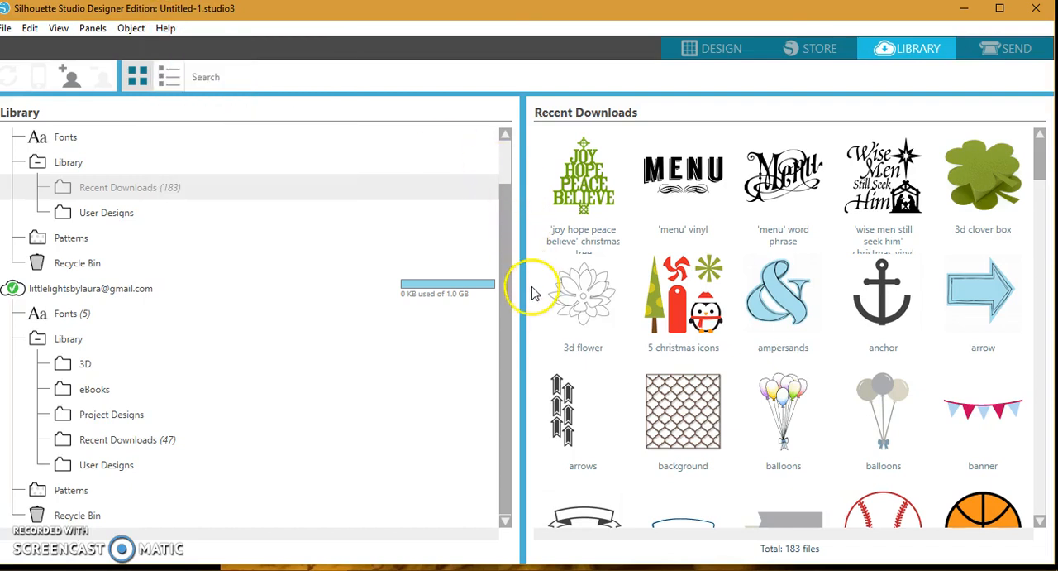
mouse_move(536, 343)
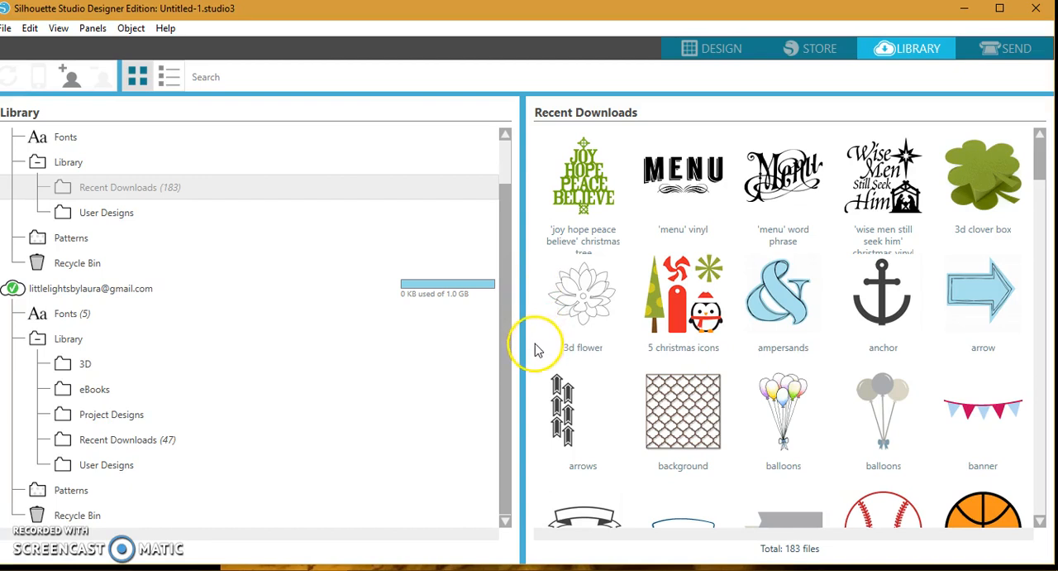
mouse_move(629, 383)
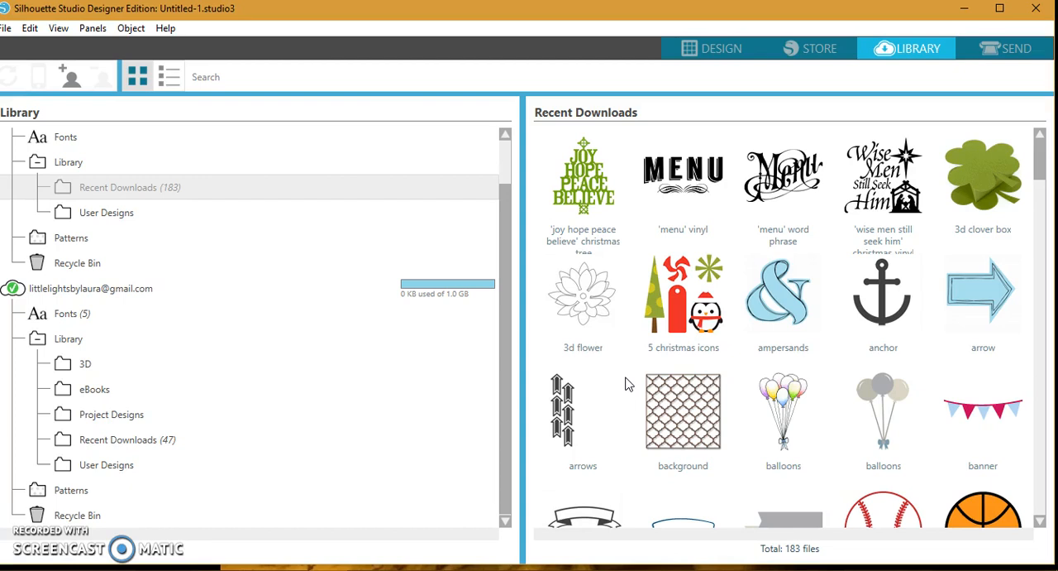
mouse_move(370, 321)
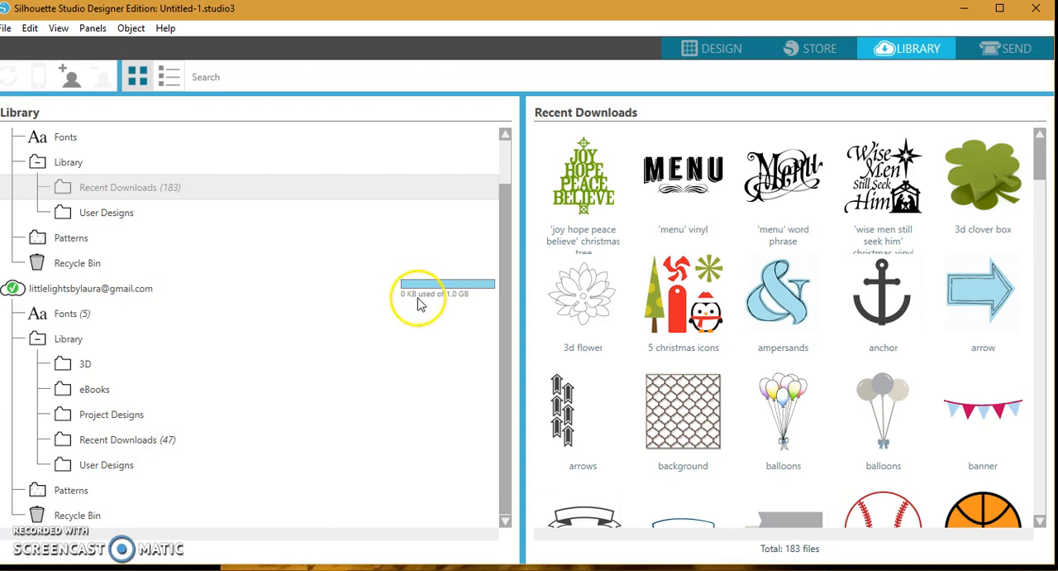
mouse_move(422, 306)
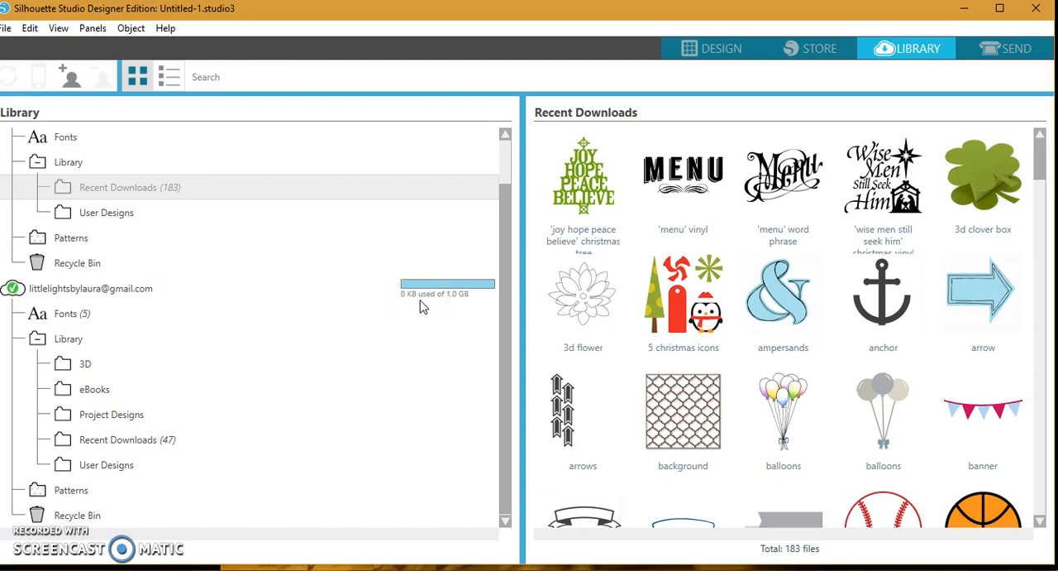
mouse_move(11, 33)
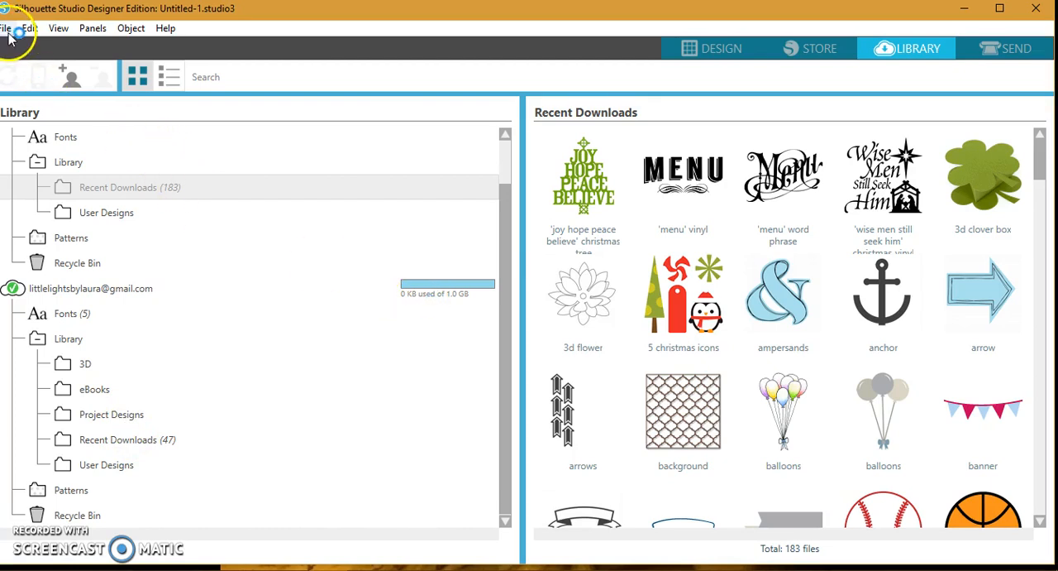
mouse_move(153, 169)
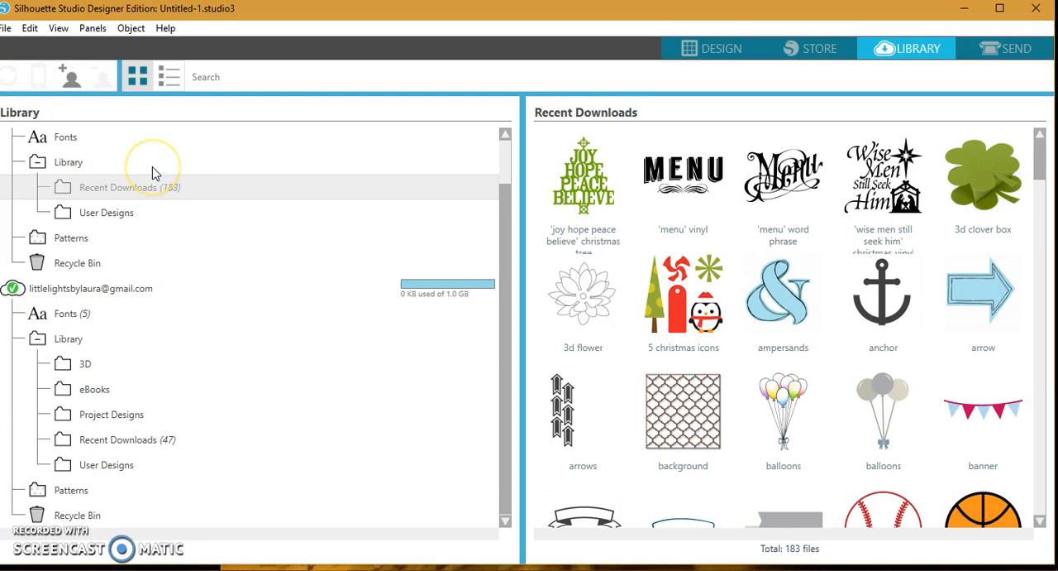
mouse_move(8, 28)
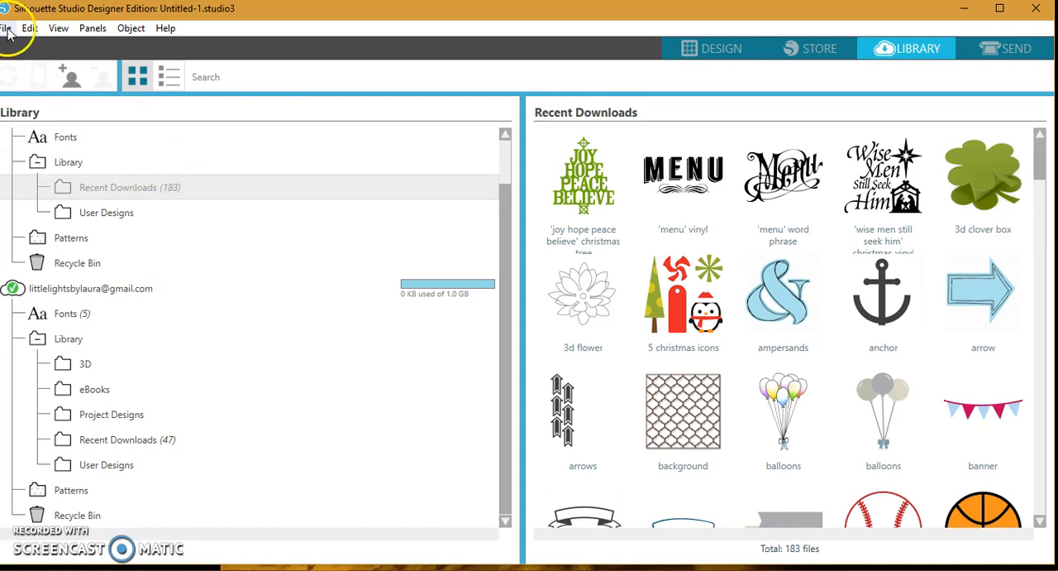
Run Update Library on the older saved designs until the success checkmark appears
click(8, 27)
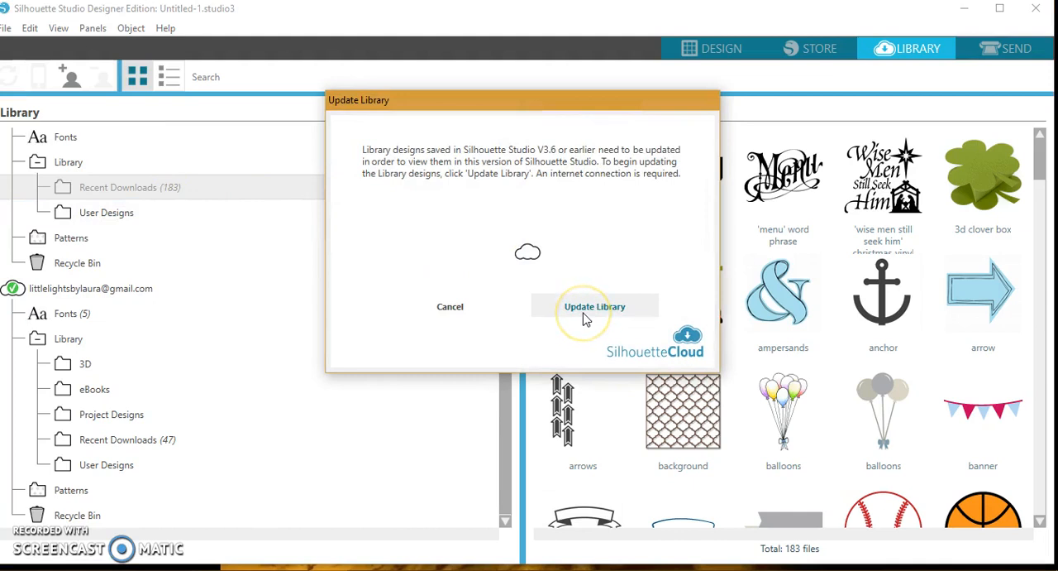
click(595, 306)
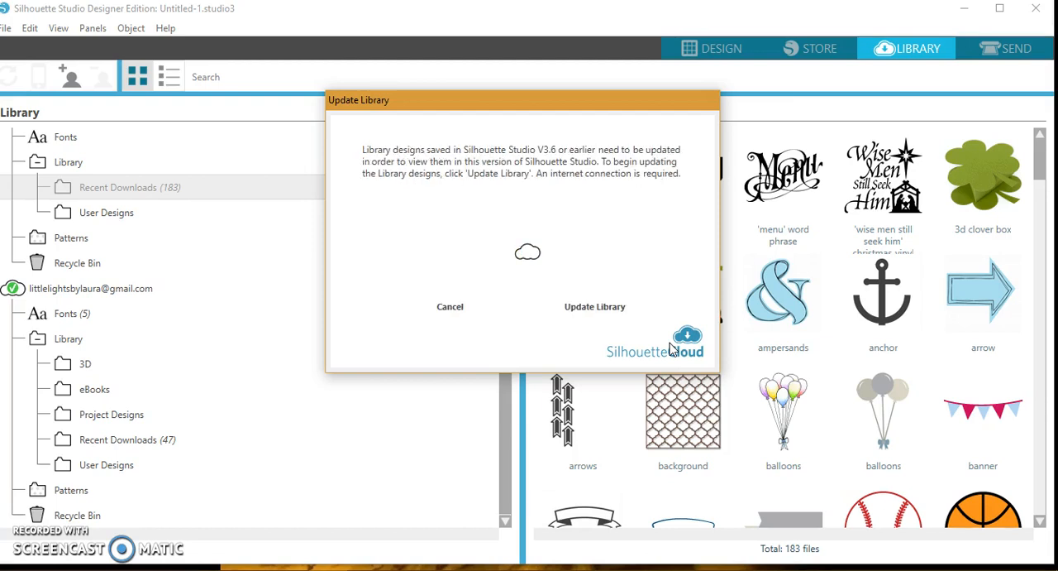
mouse_move(702, 113)
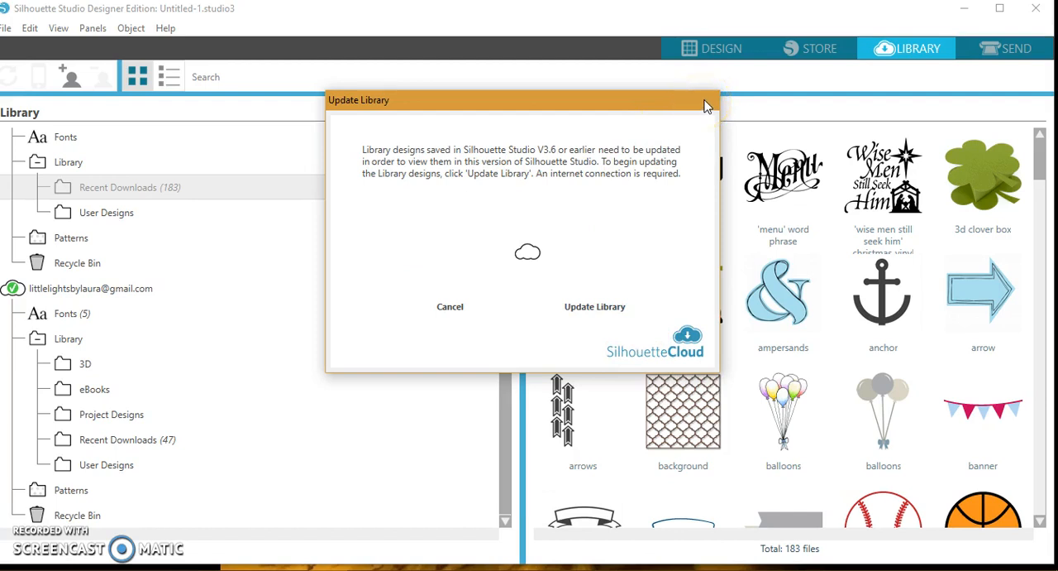
click(595, 306)
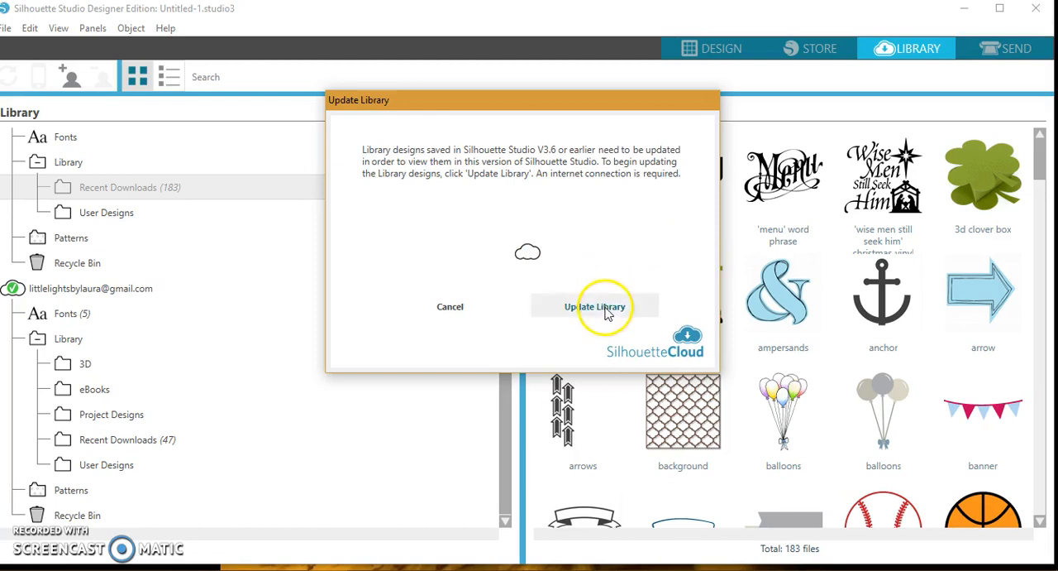
mouse_move(700, 272)
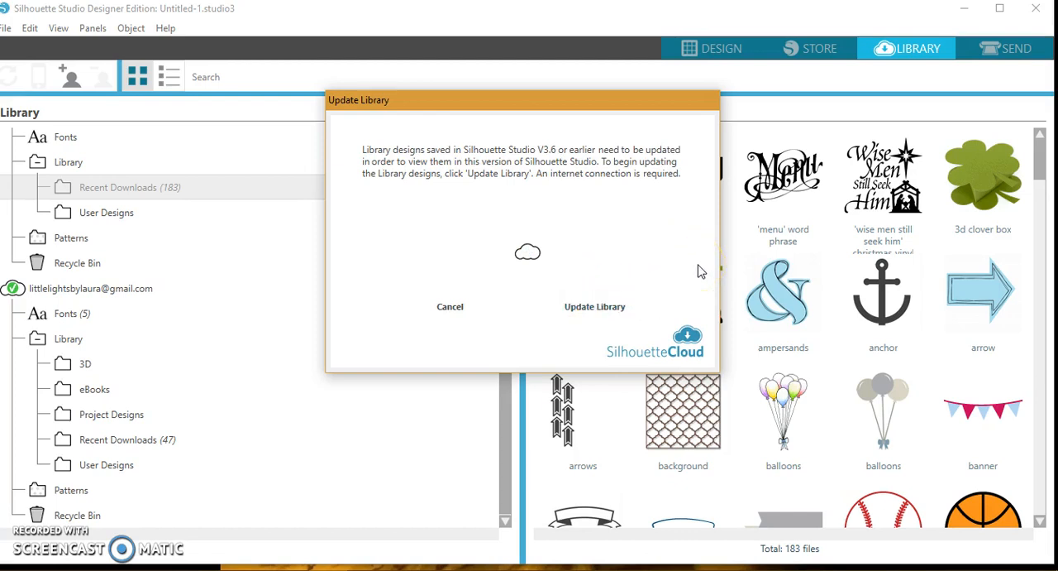
click(594, 306)
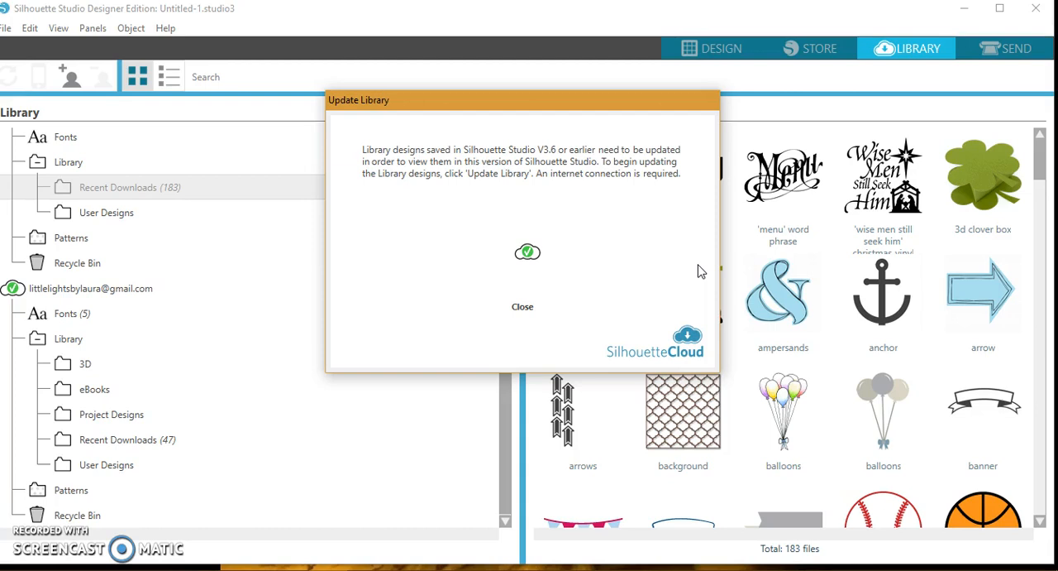
mouse_move(450, 229)
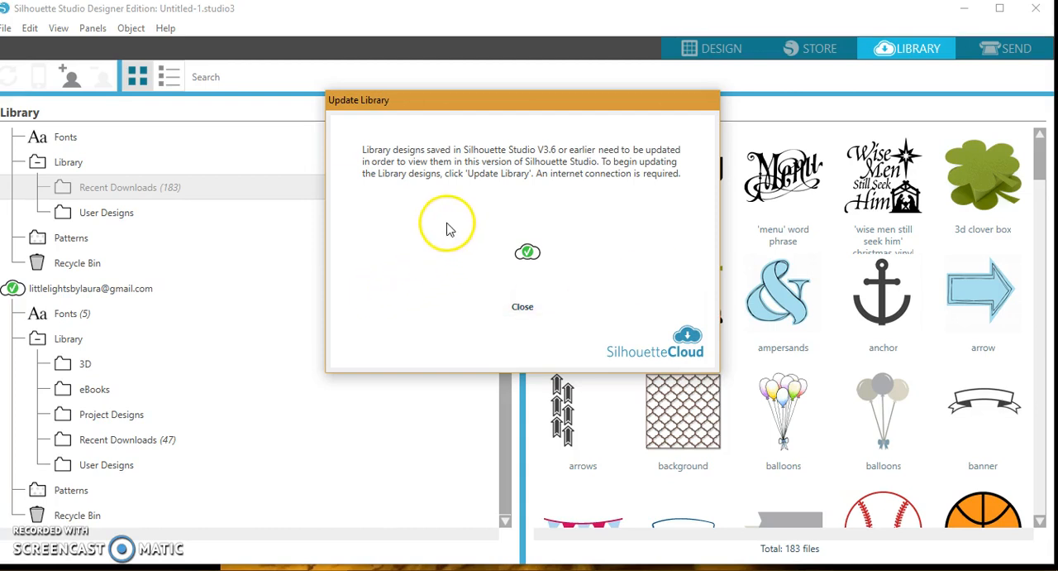
mouse_move(455, 194)
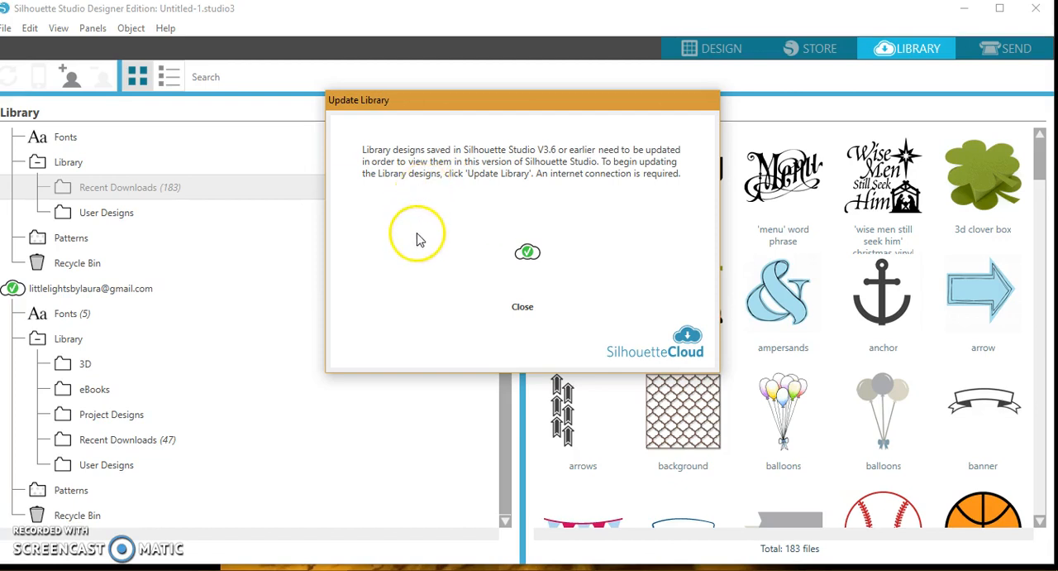
mouse_move(424, 270)
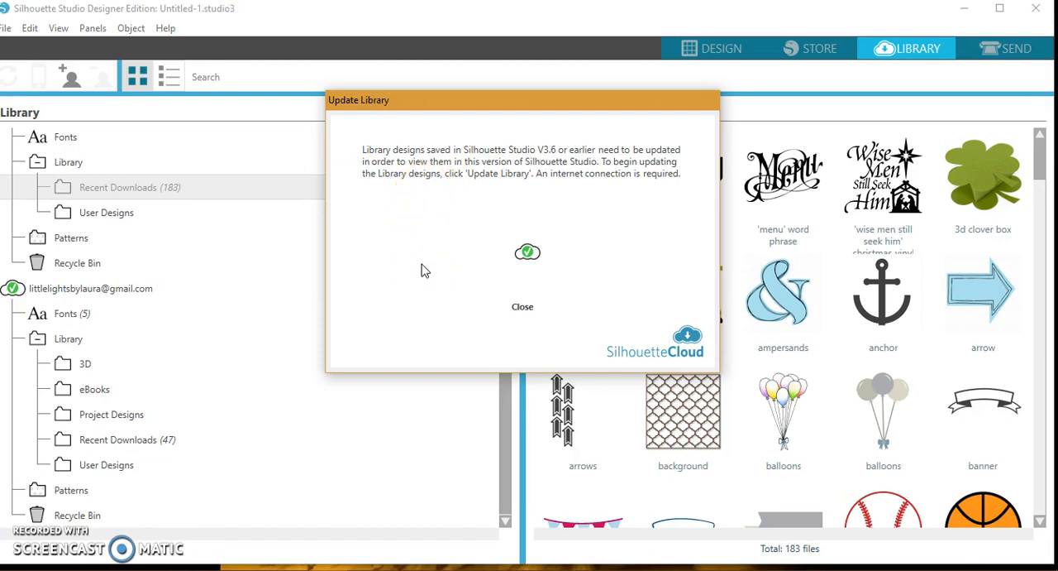
mouse_move(361, 317)
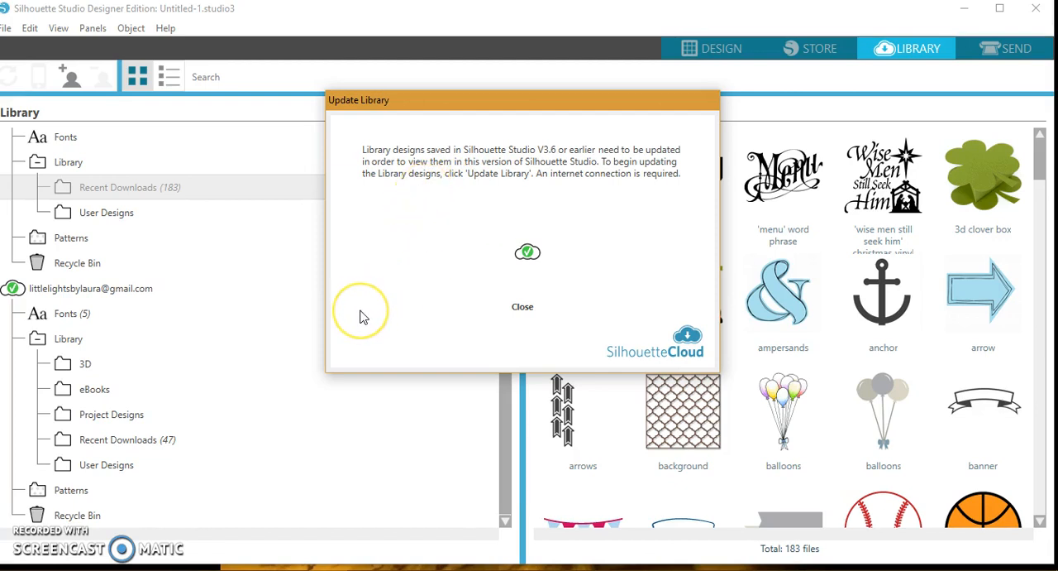
mouse_move(362, 314)
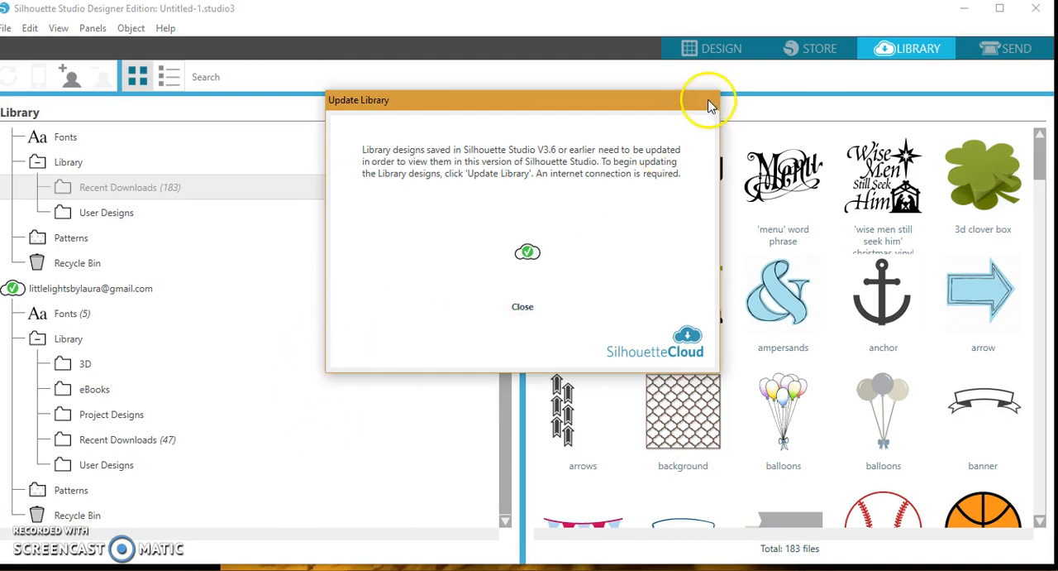
Close the completed update notice to show the 183 Recent Downloads designs
click(522, 306)
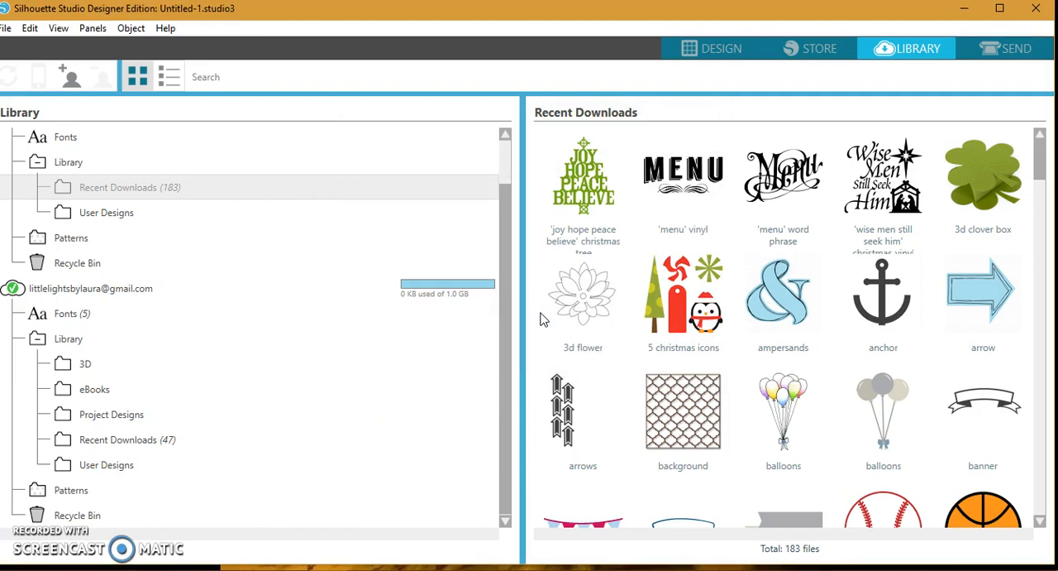
Scroll through Recent Downloads, then show the 5 cloud fonts like LW Fabulous and Paprika
scroll(down, 3)
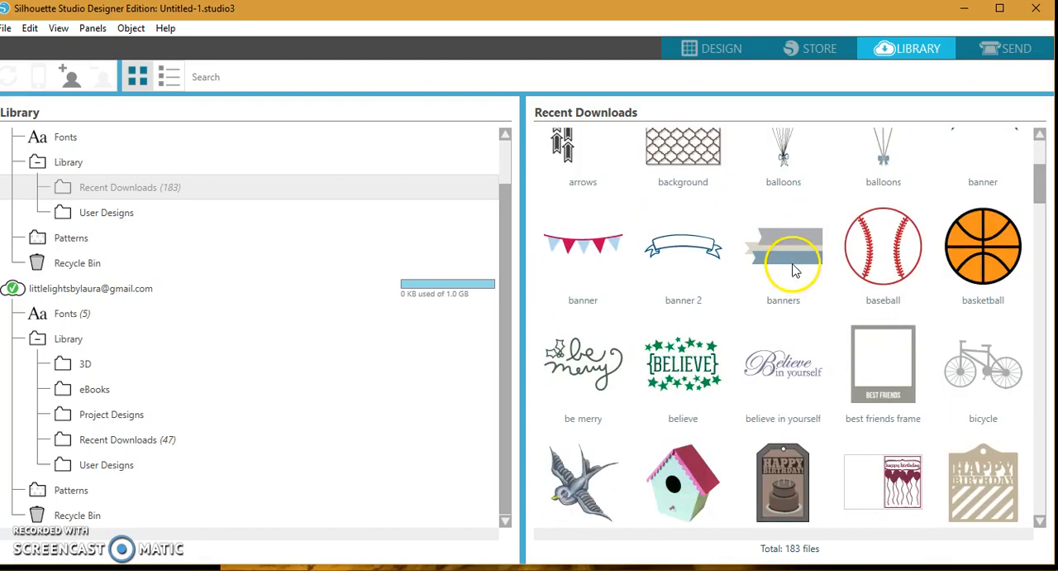
scroll(down, 3)
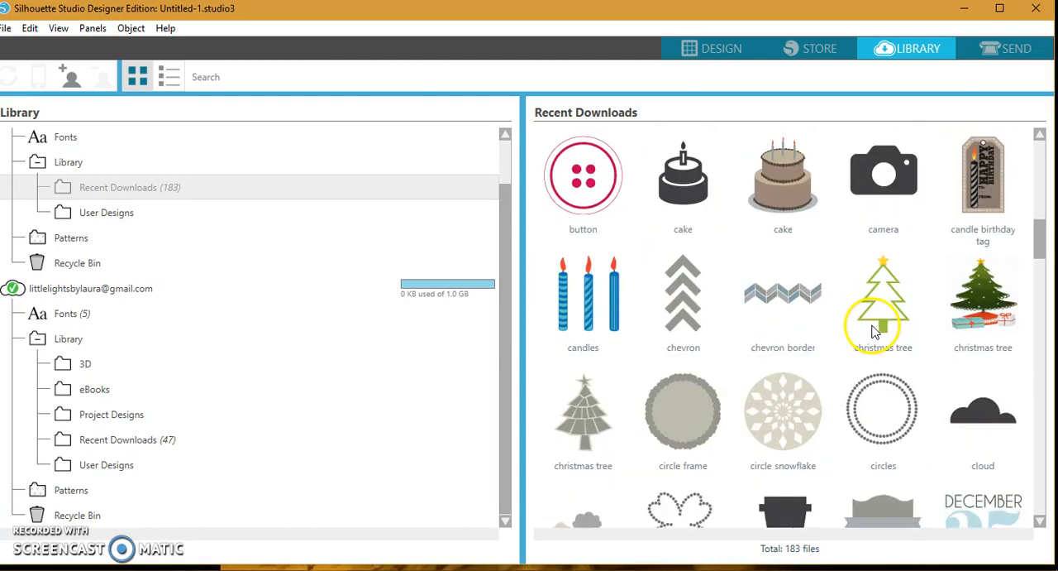
scroll(up, 3)
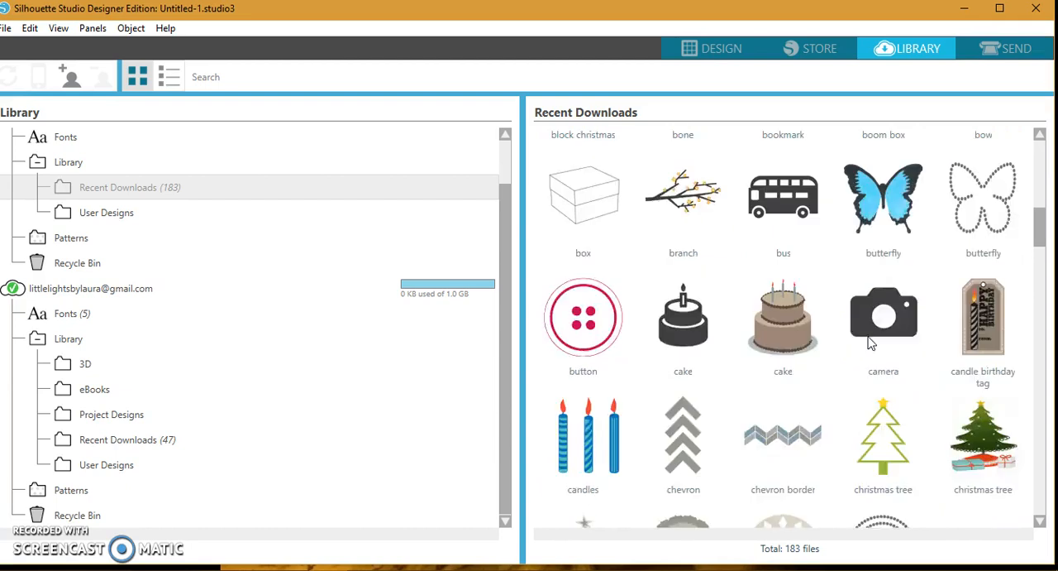
scroll(down, 3)
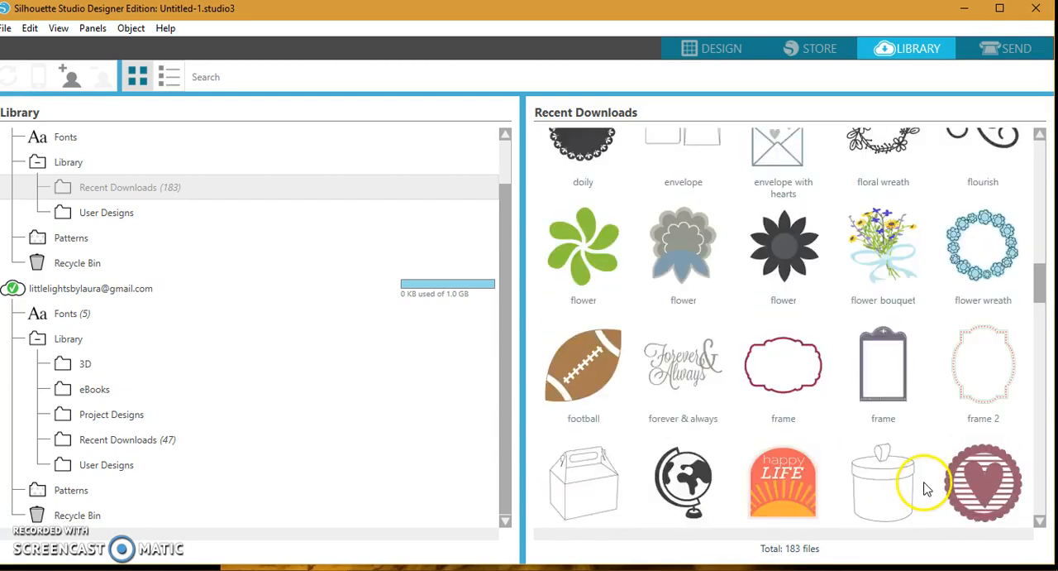
click(65, 313)
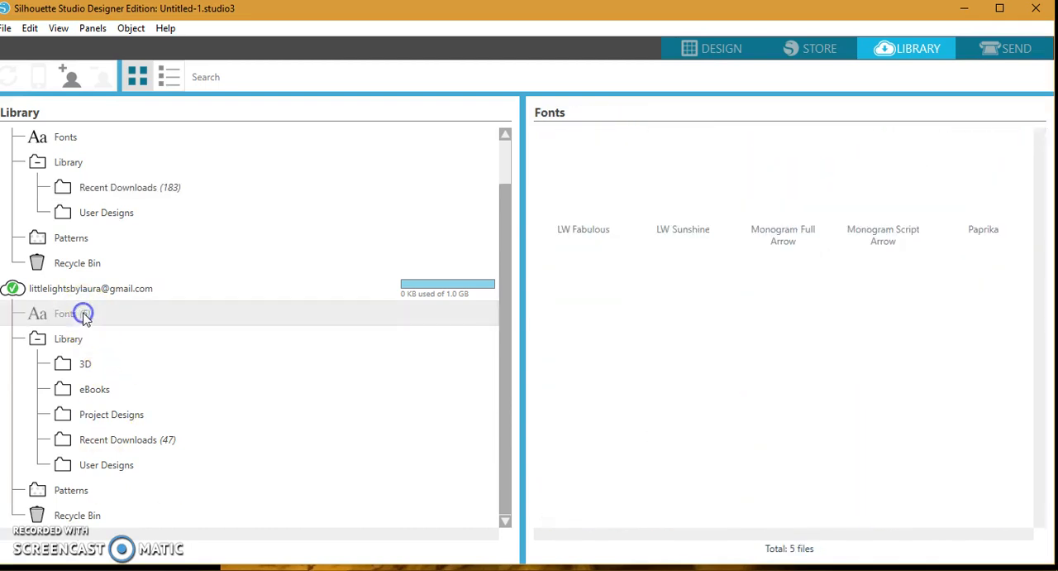
Select Recent Downloads (183) under the local Library folder
click(66, 312)
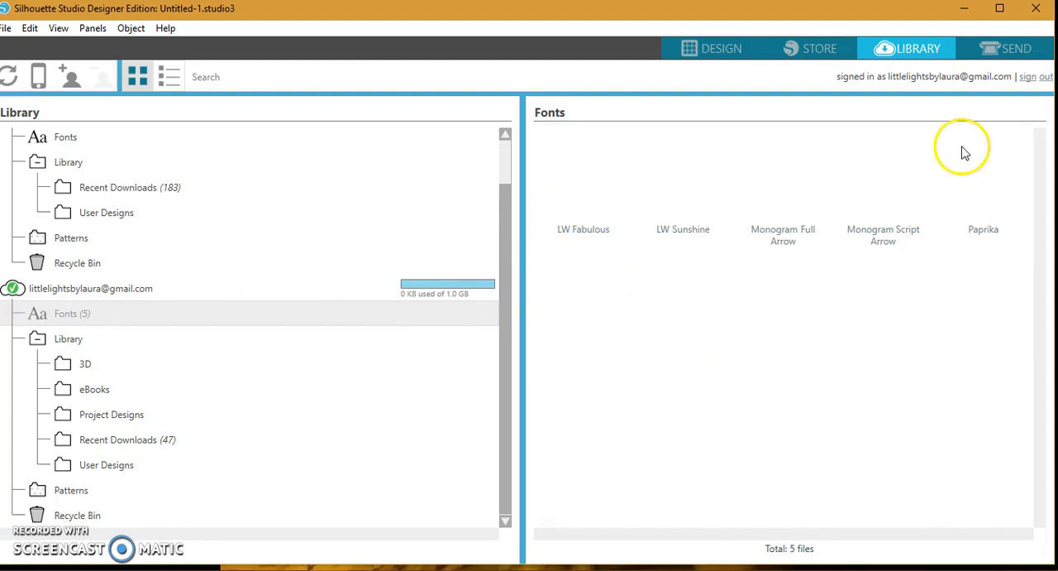
mouse_move(136, 192)
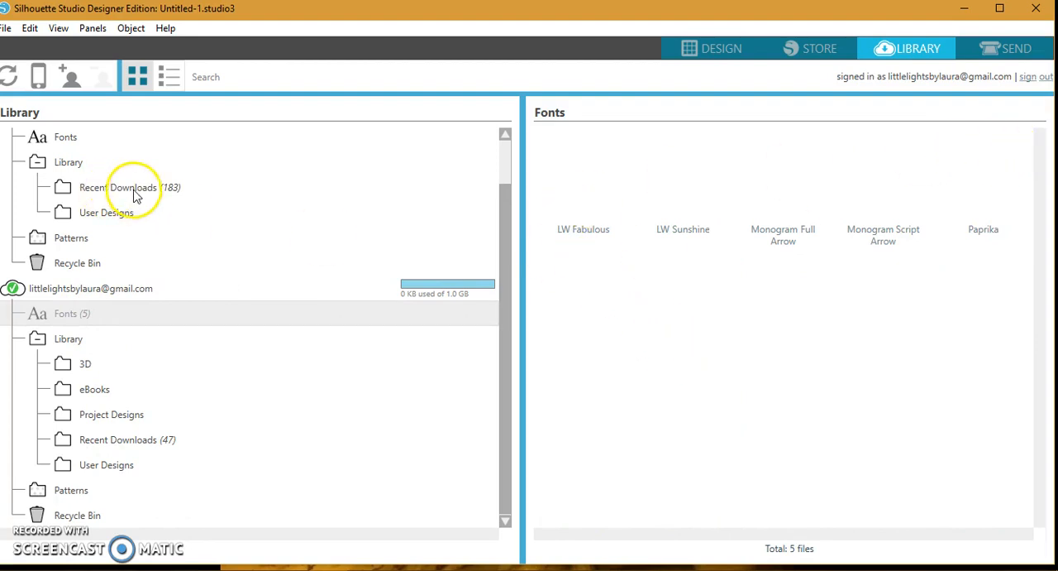
click(117, 187)
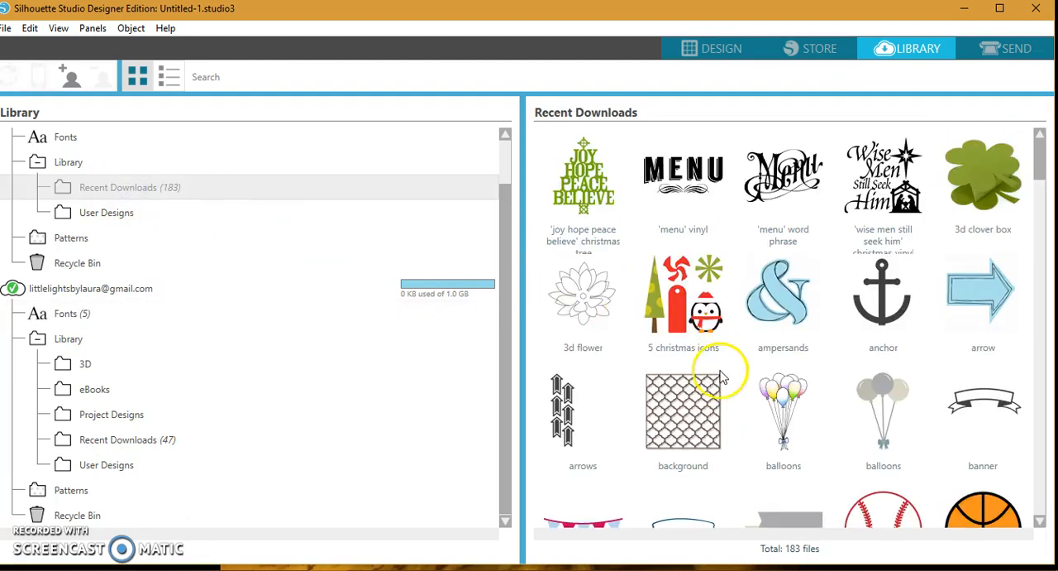
mouse_move(381, 529)
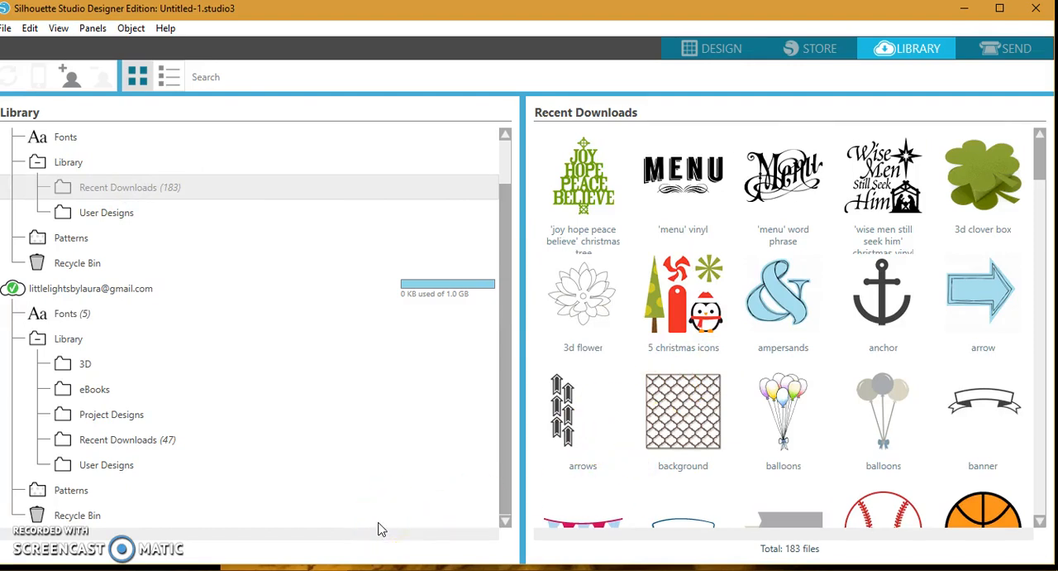